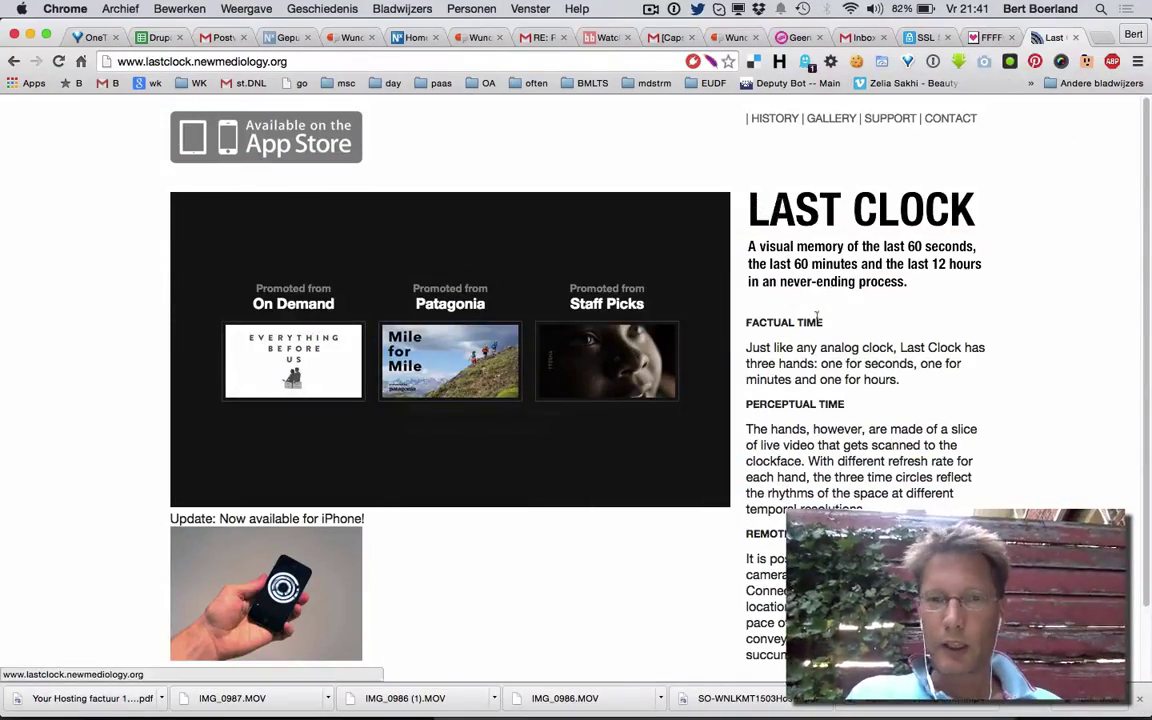
- Decline the 'Share your stream' alert with Cancel, leaving the circular camera-slice clock running full screen
{"action": "scroll", "scroll_direction": "down", "scroll_amount": 3}
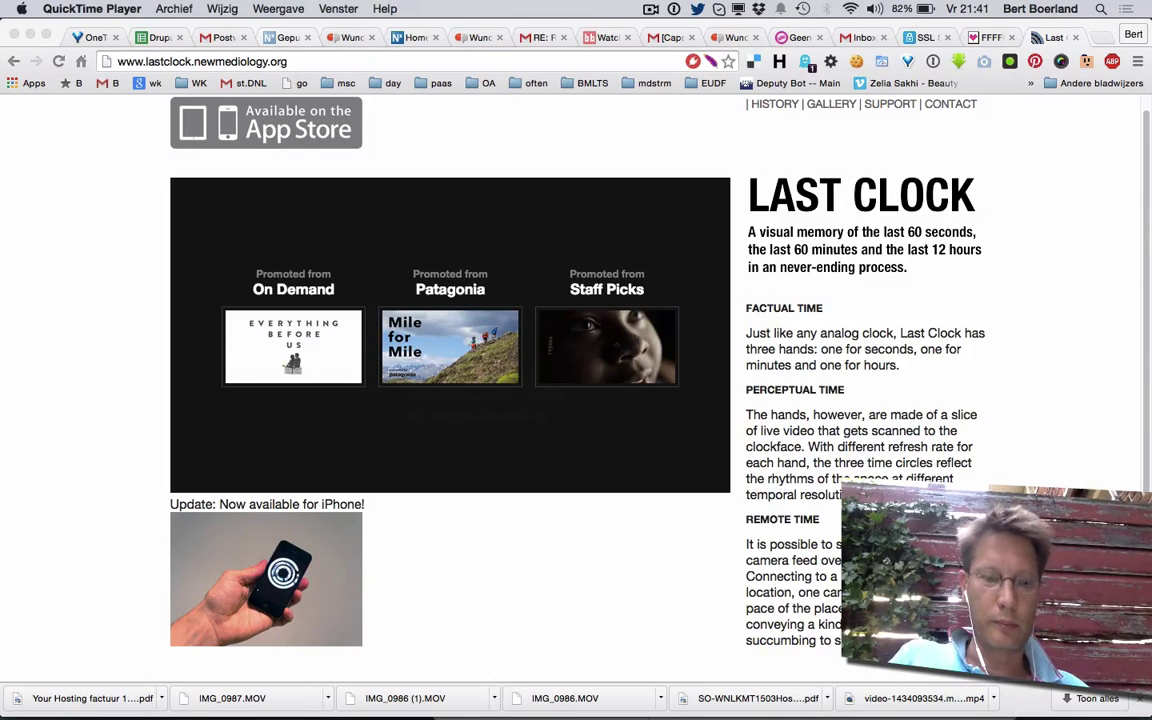
{"action": "type", "text": "quickTime Player"}
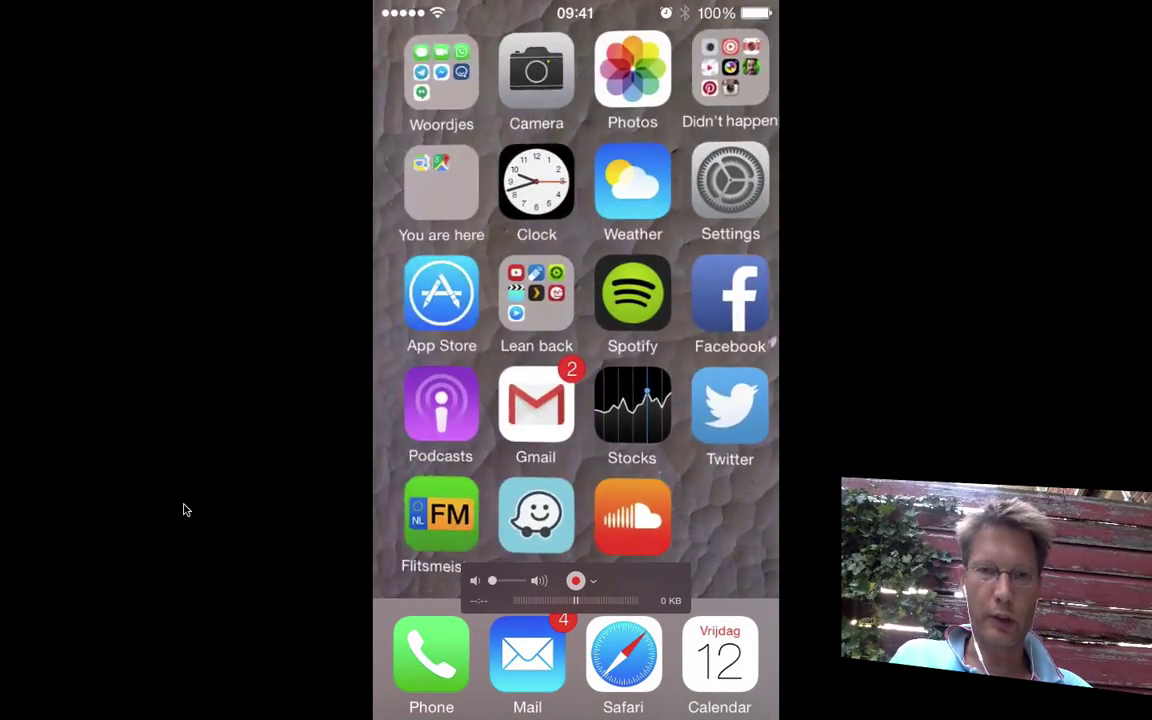
{"action": "scroll", "scroll_direction": "left", "scroll_amount": 3}
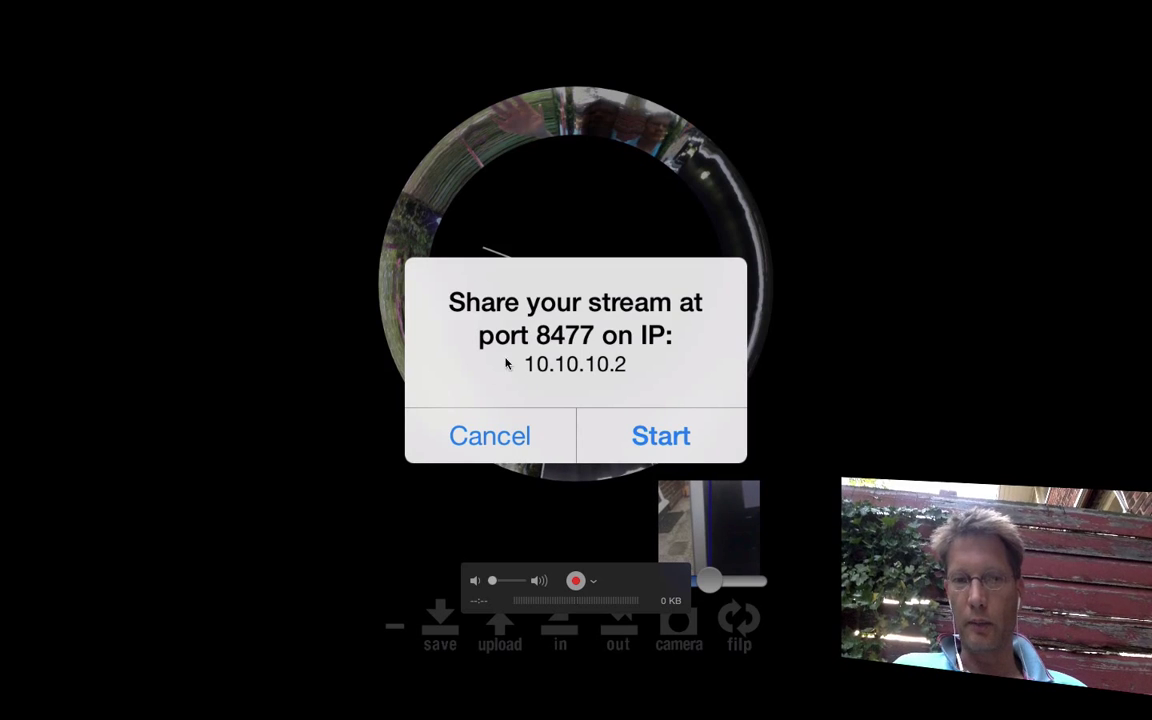
{"action": "mouse_move", "coordinate": [560, 382]}
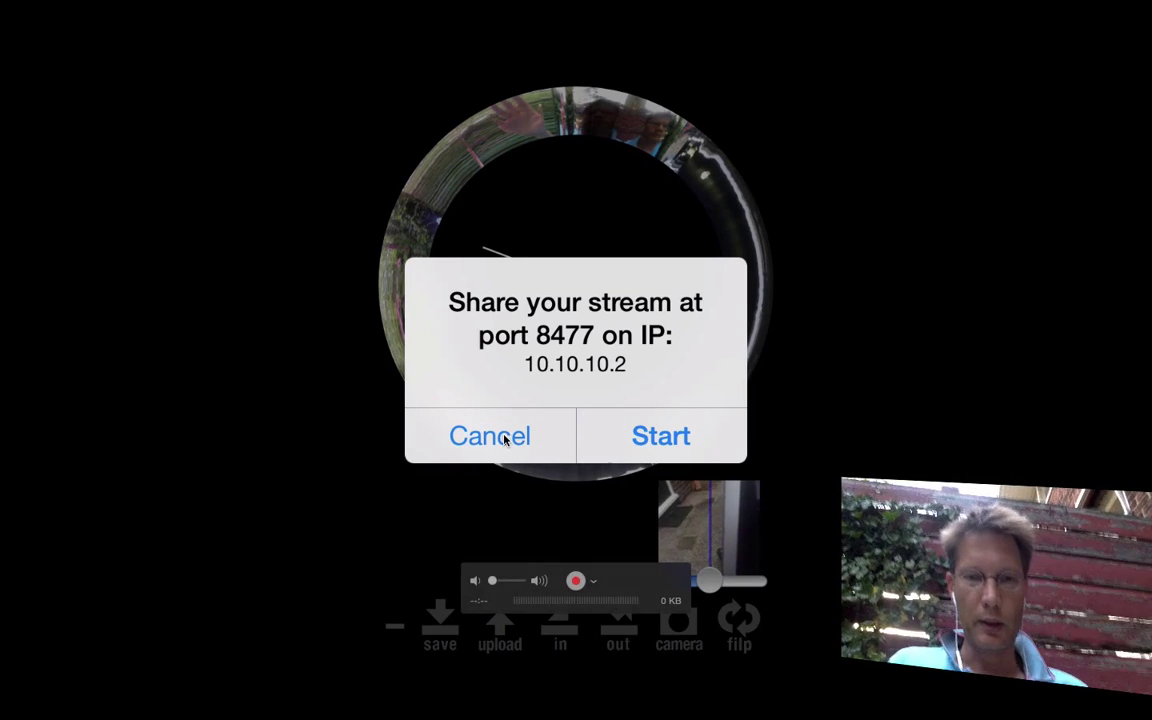
{"action": "left_click", "coordinate": [490, 436]}
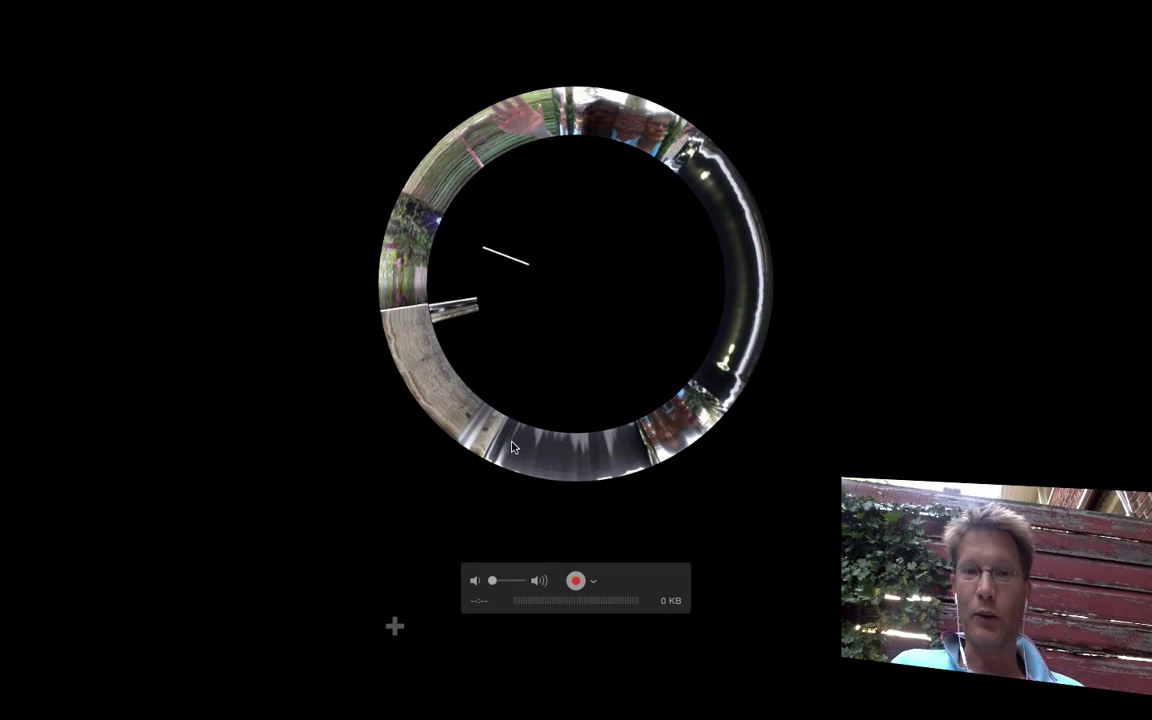